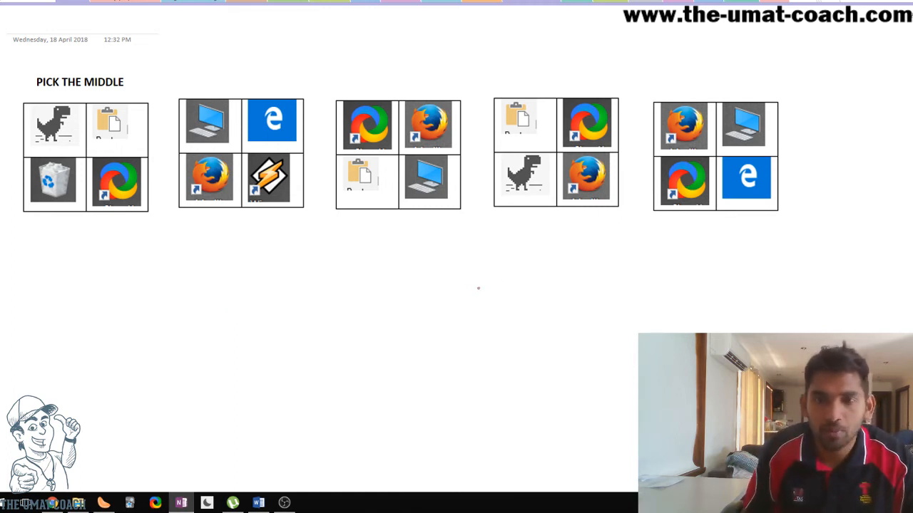
{"action": "mouse_move", "coordinate": [483, 305]}
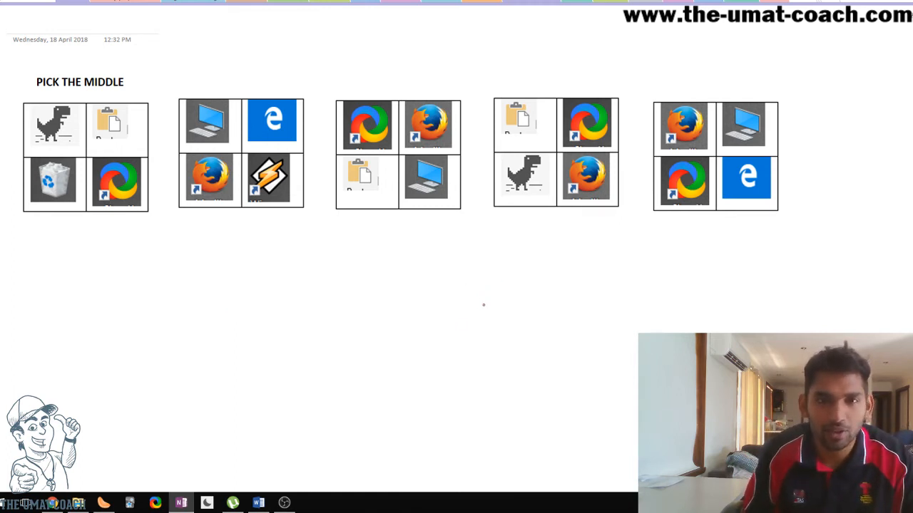
{"action": "mouse_move", "coordinate": [405, 377]}
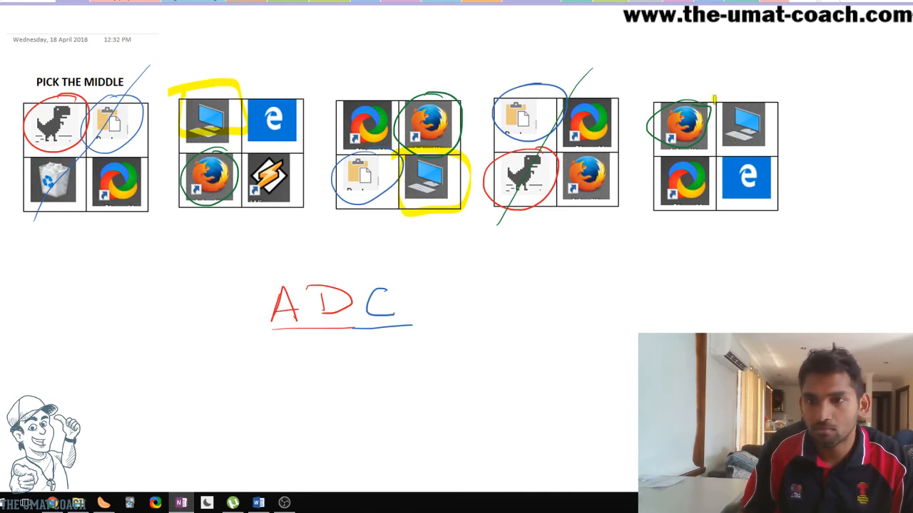
Step: Highlight the computer icon in the fifth grid in yellow
{"action": "left_click_drag", "start_coordinate": [713, 104], "coordinate": [781, 150]}
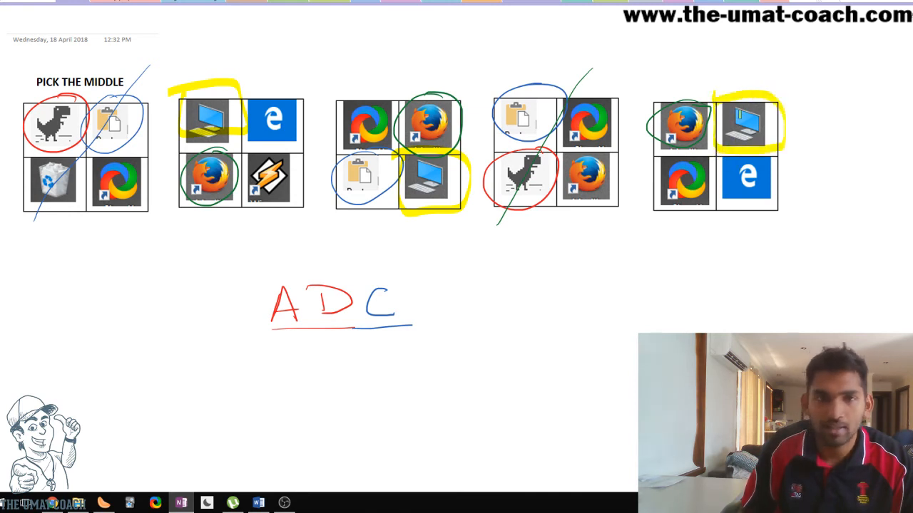